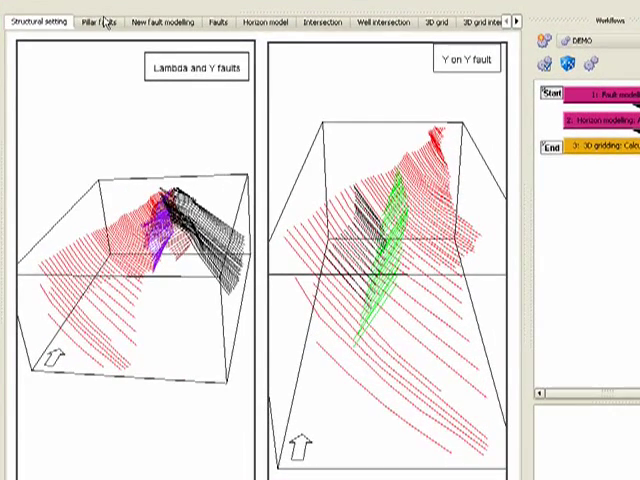
Step: Switch to the pillar-faults view of the Lambda and Y fault surfaces
click(98, 18)
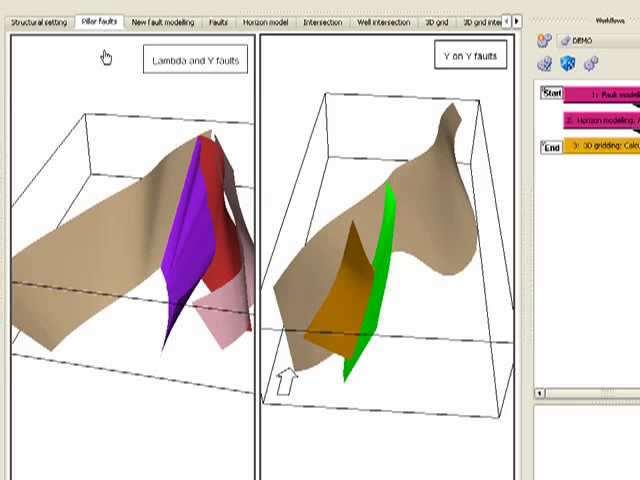
mouse_move(368, 228)
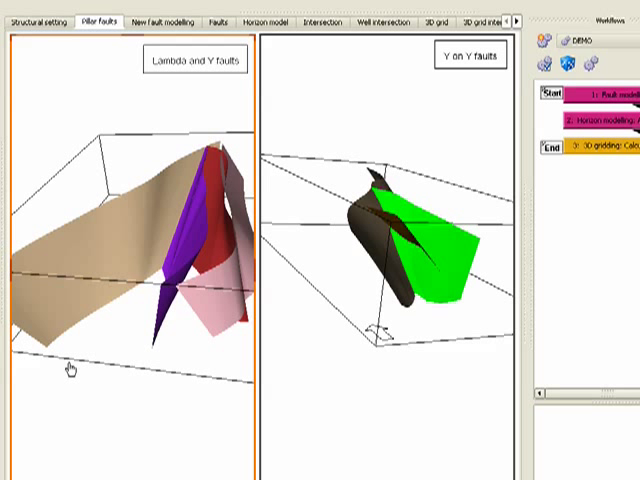
mouse_move(70, 364)
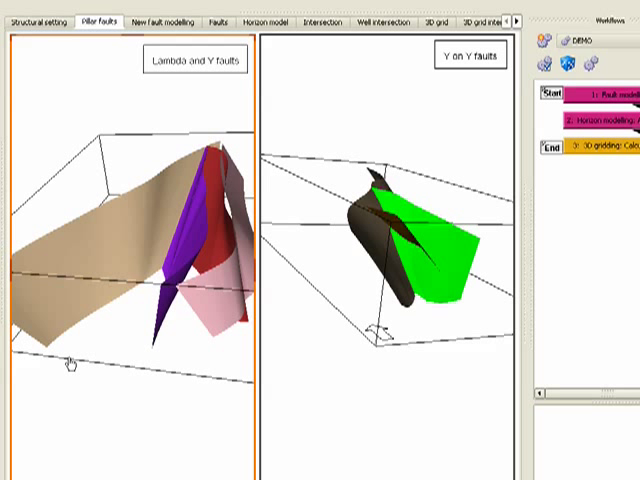
mouse_move(132, 72)
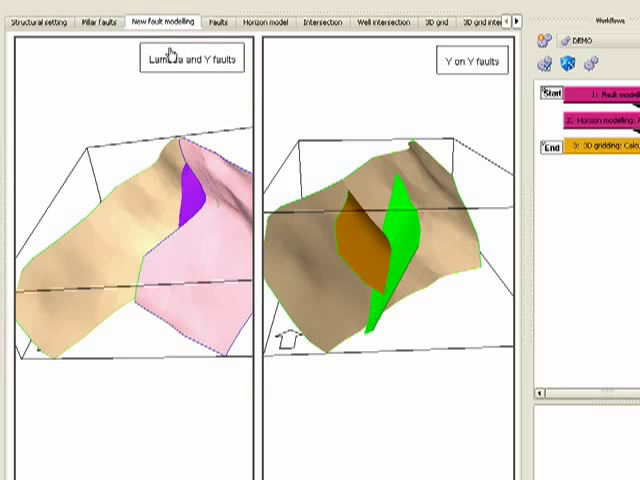
mouse_move(300, 388)
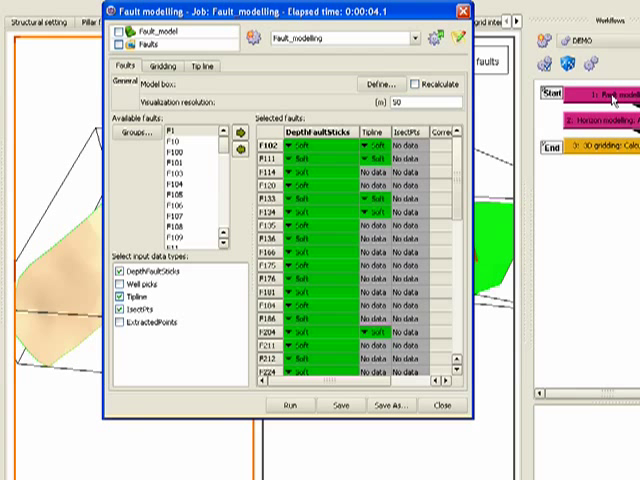
mouse_move(612, 100)
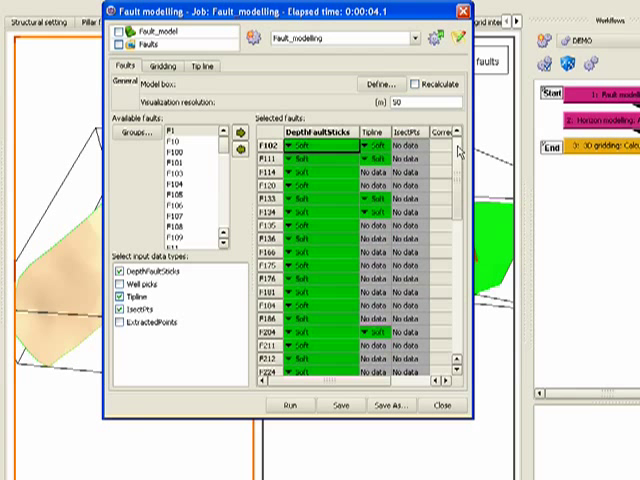
Step: Check the per-fault gridding and tipline settings, then run the fault modelling job
click(164, 66)
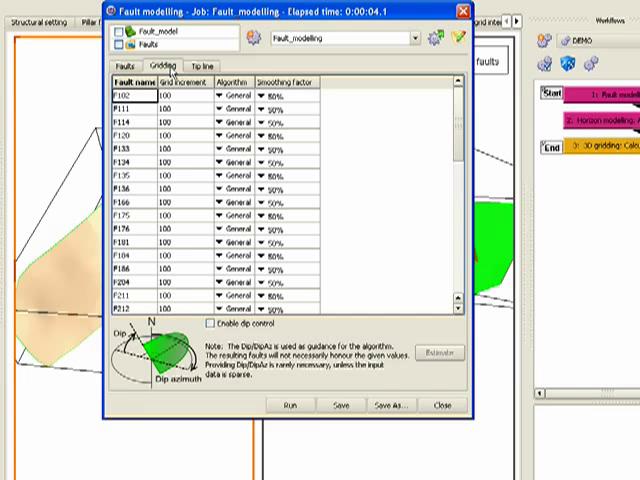
click(192, 62)
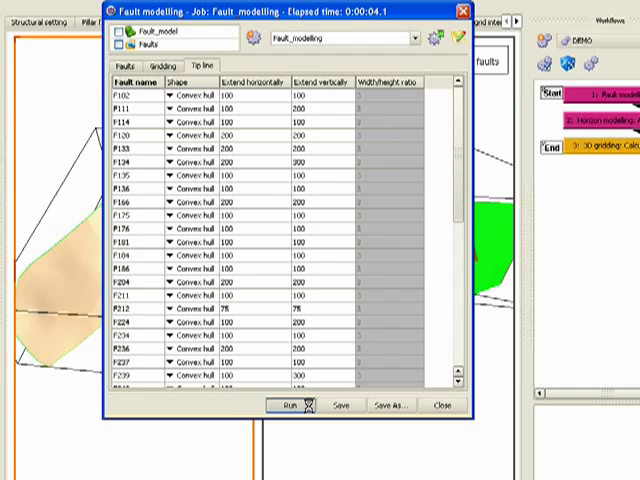
click(290, 406)
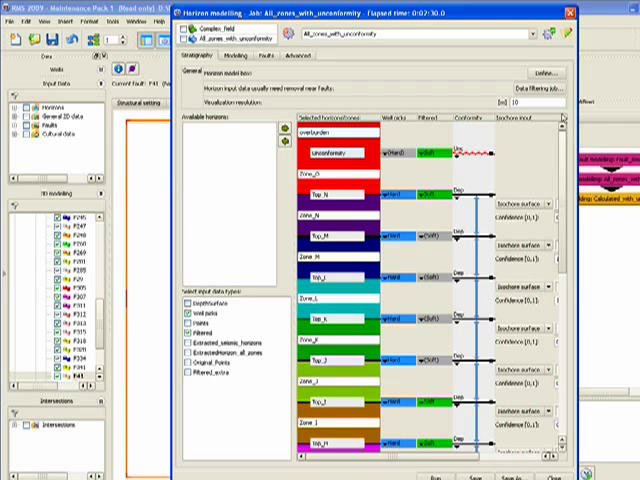
Step: Scroll through the horizon and zone list of the horizon modelling job
scroll(down, 3)
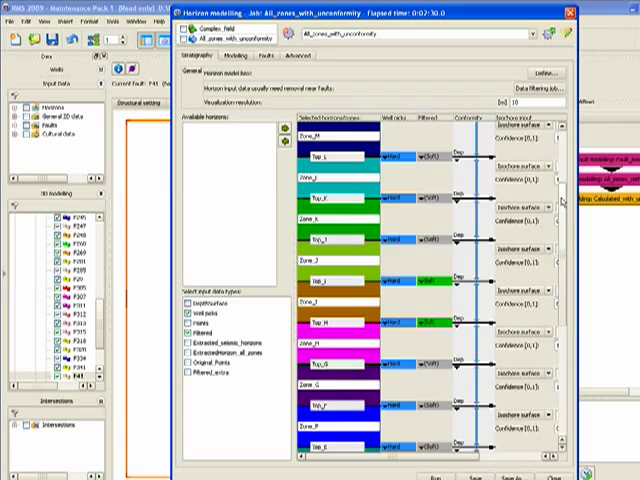
scroll(down, 3)
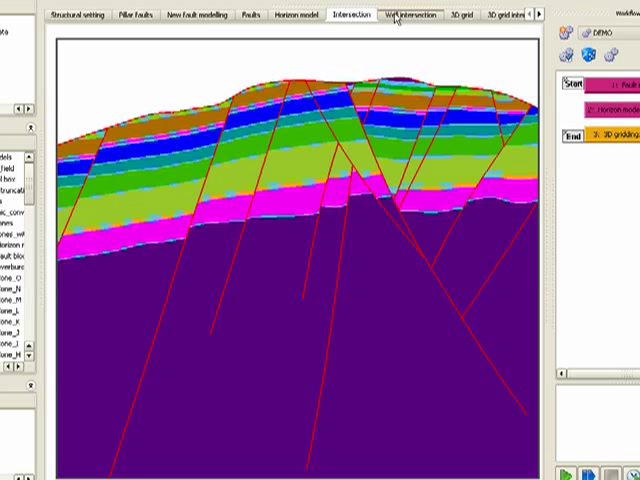
Step: Show the well intersection with the well path crossing the faulted zones
click(400, 16)
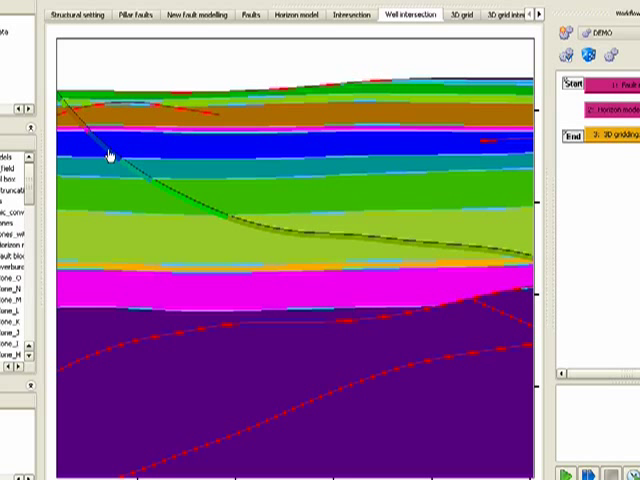
mouse_move(284, 240)
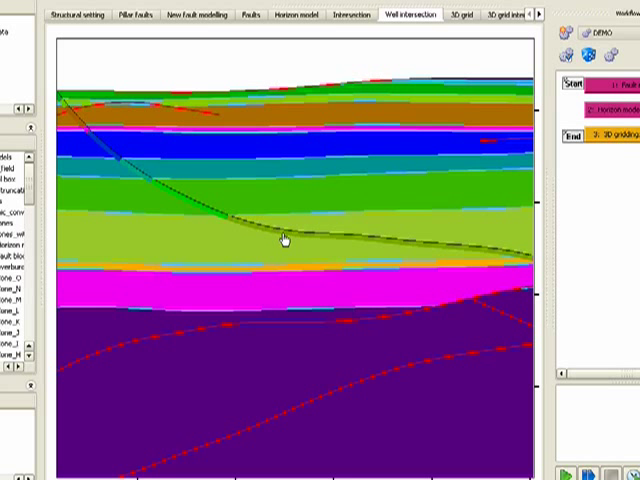
mouse_move(398, 244)
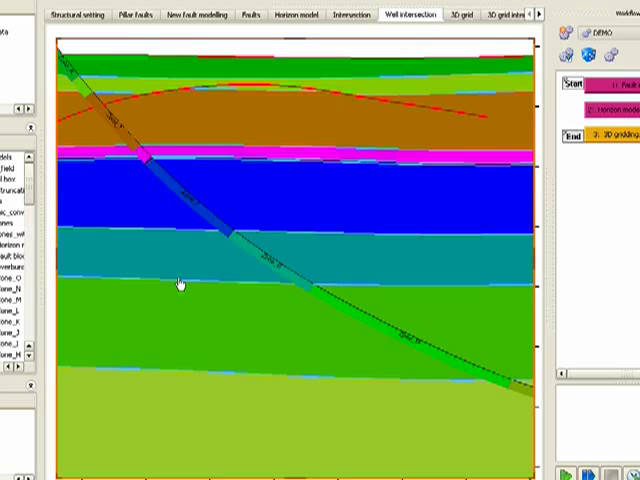
mouse_move(176, 278)
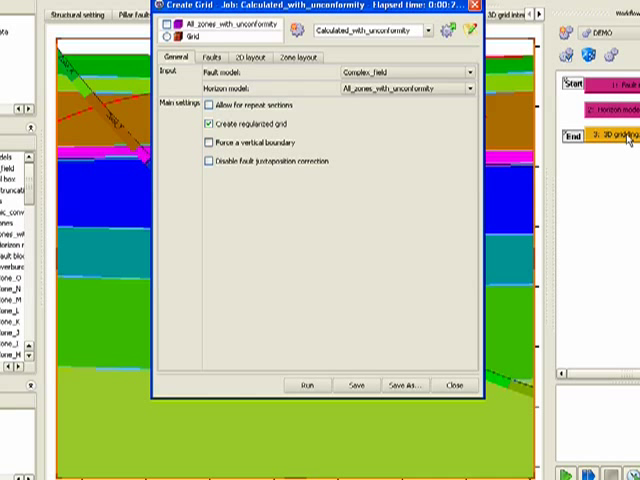
mouse_move(364, 160)
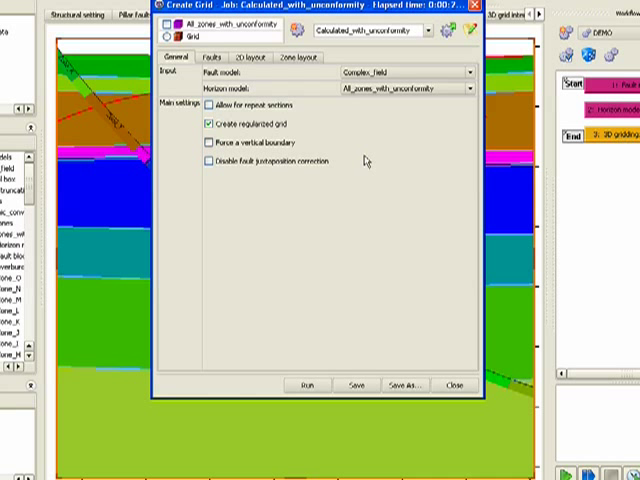
mouse_move(290, 128)
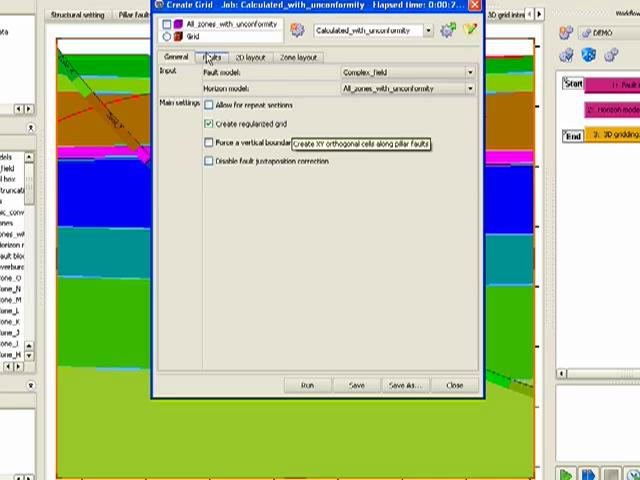
Step: Confirm every fault is stair-stepped, close the Create Grid job and view the finished 3D grid
click(208, 58)
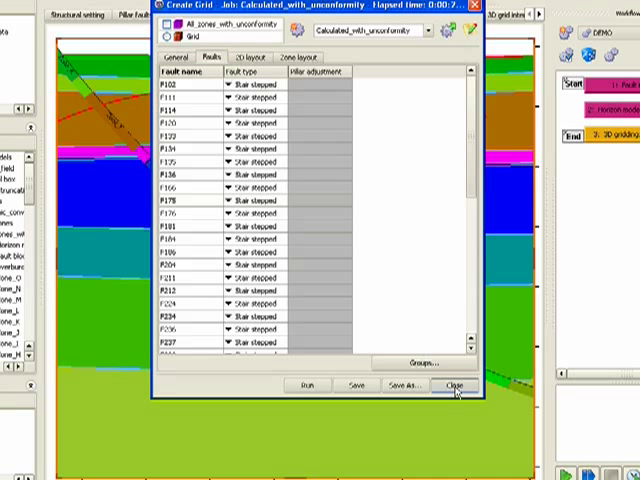
click(458, 384)
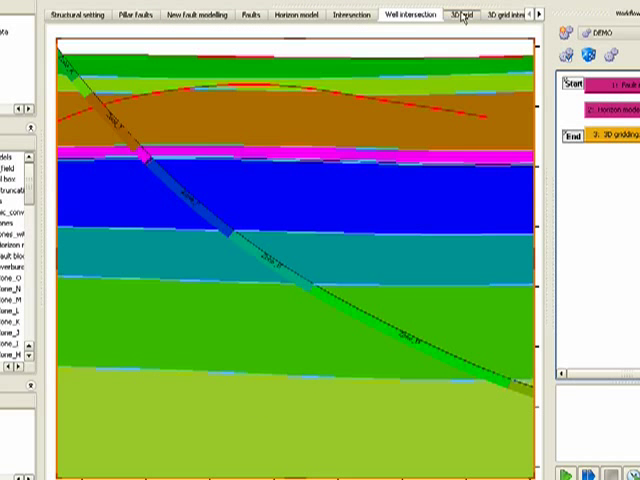
click(462, 16)
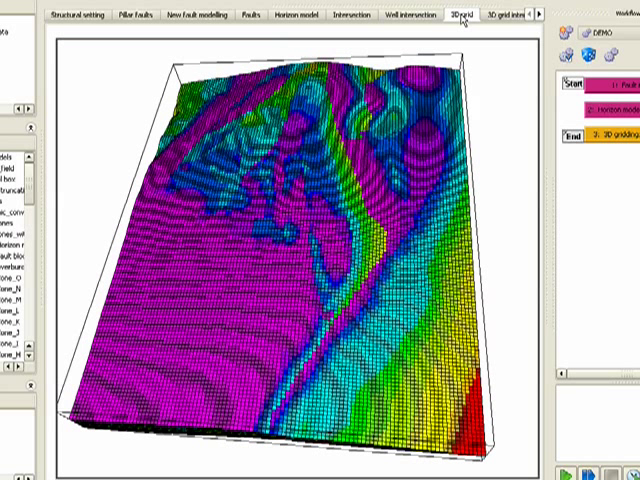